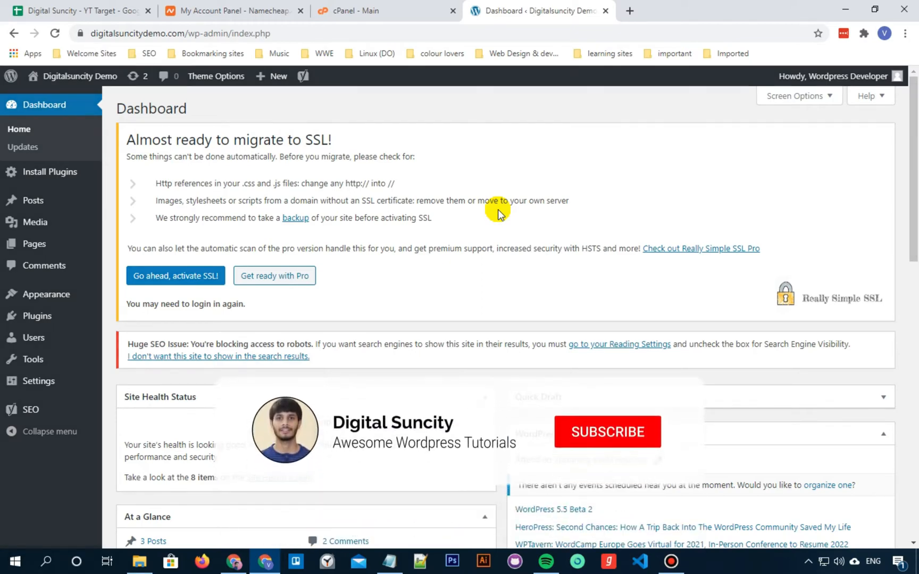
Upload an image from the Pictures folder as new media; it fails the upload test.
left_click(607, 432)
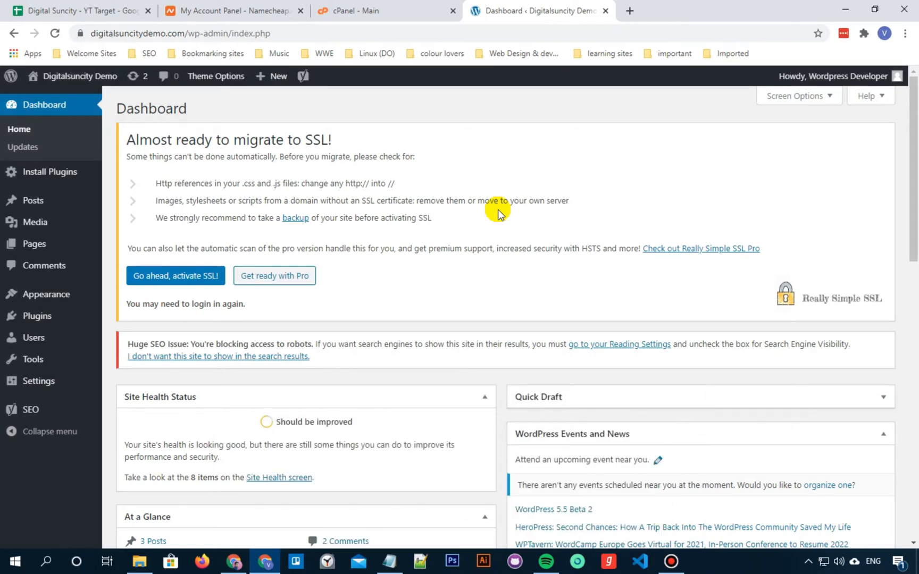
mouse_move(32, 222)
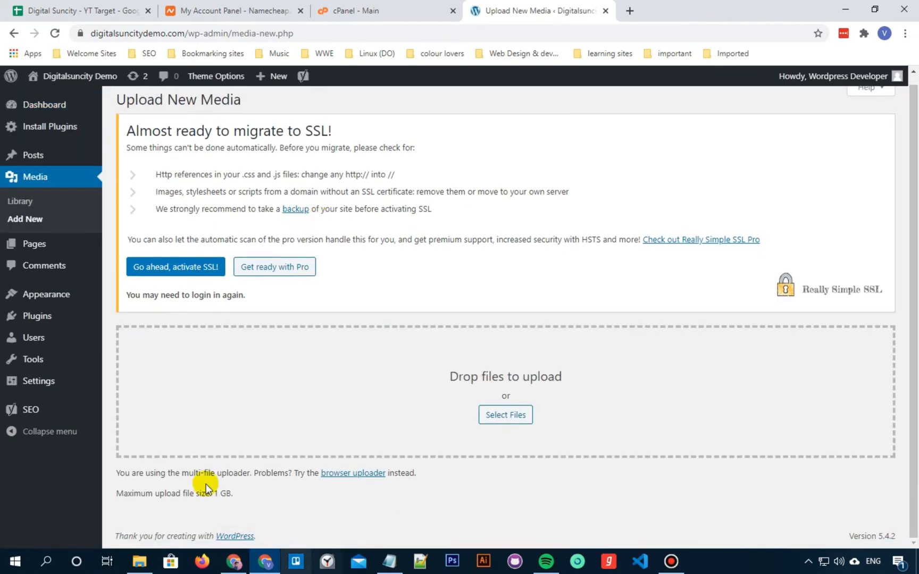
mouse_move(505, 415)
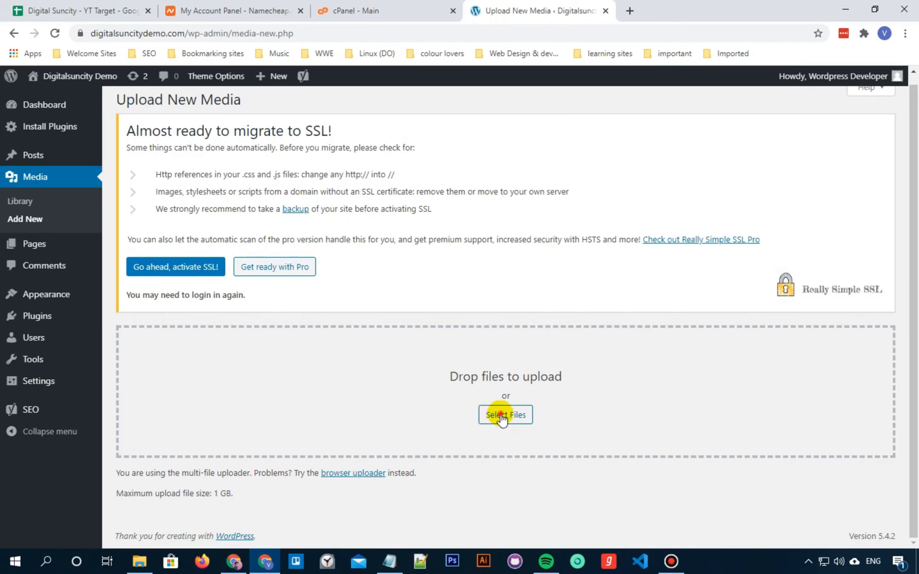
left_click(504, 415)
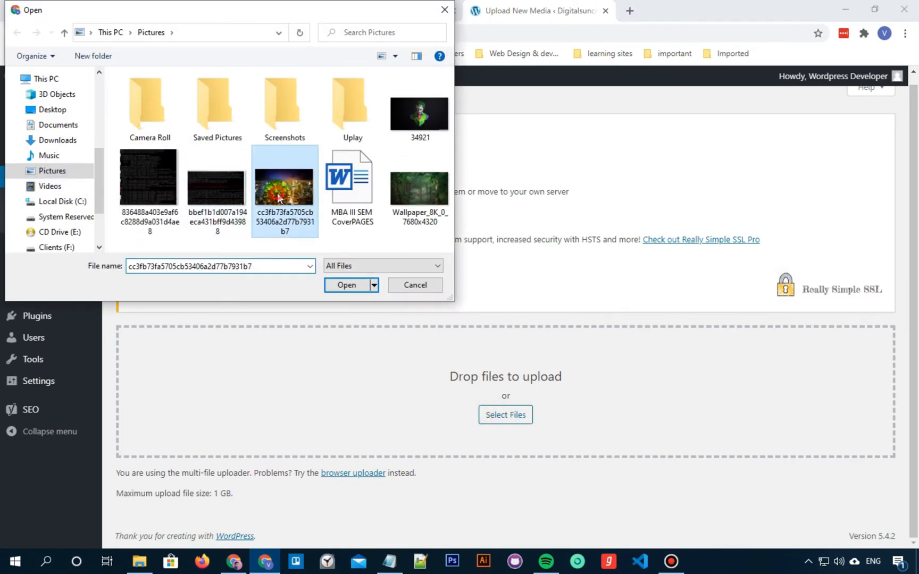
left_click(345, 286)
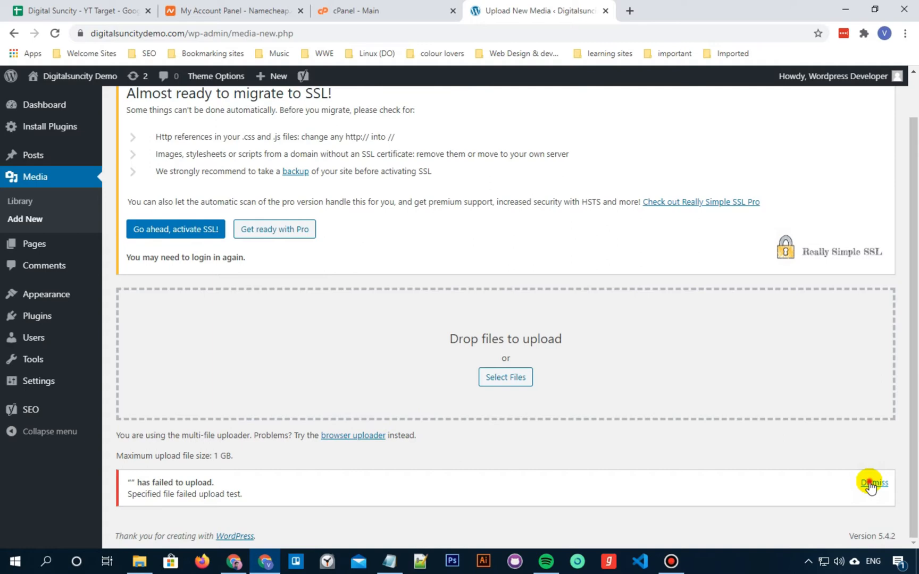
In cPanel, search 'php v' and bring up Select PHP Version for PHP 7.2.
left_click(381, 11)
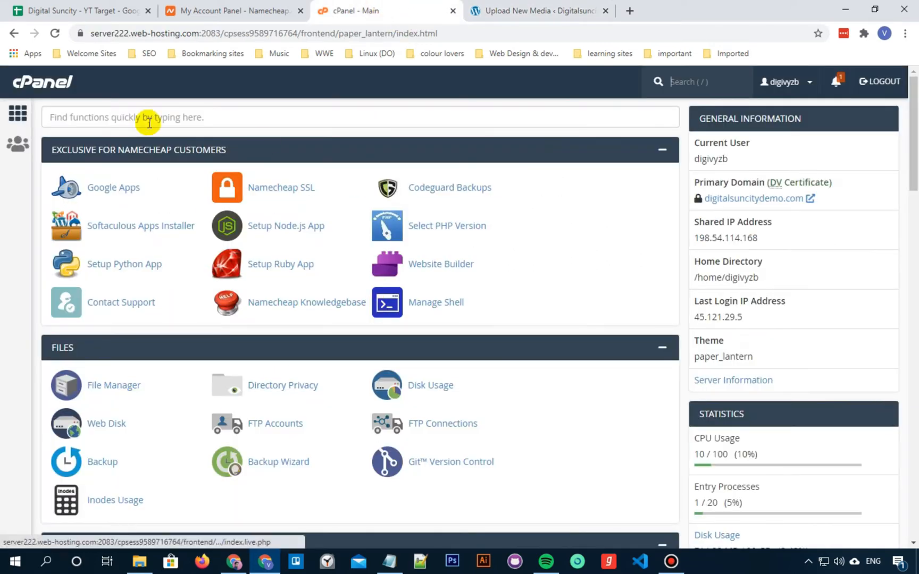
type("php ver")
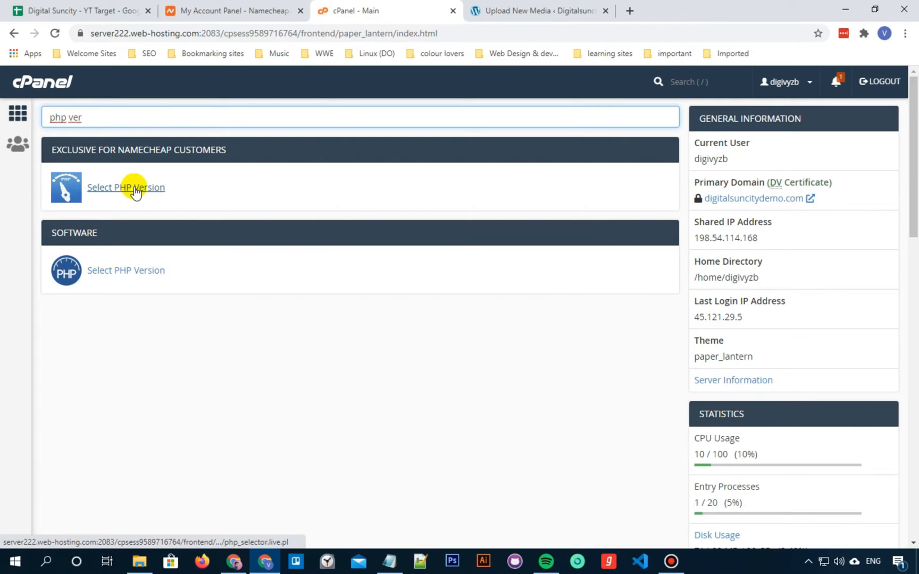
left_click(125, 187)
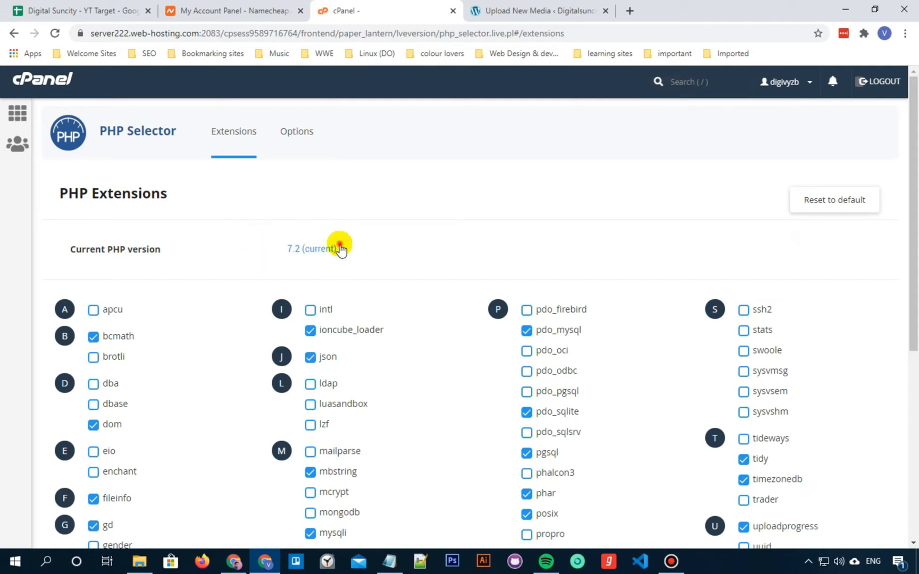
mouse_move(297, 131)
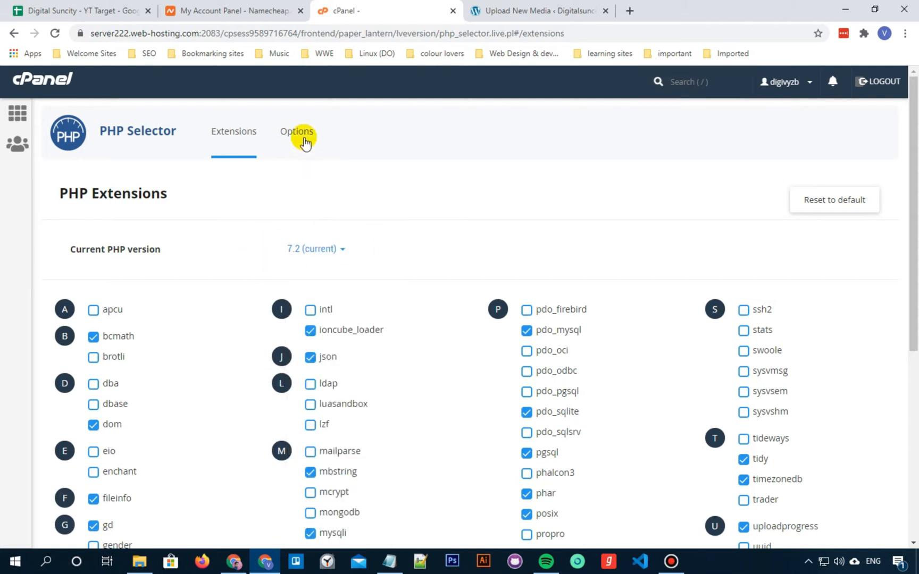
Enable allow_url_fopen and file_uploads in the PHP 7.2 options, then return to WordPress.
left_click(297, 131)
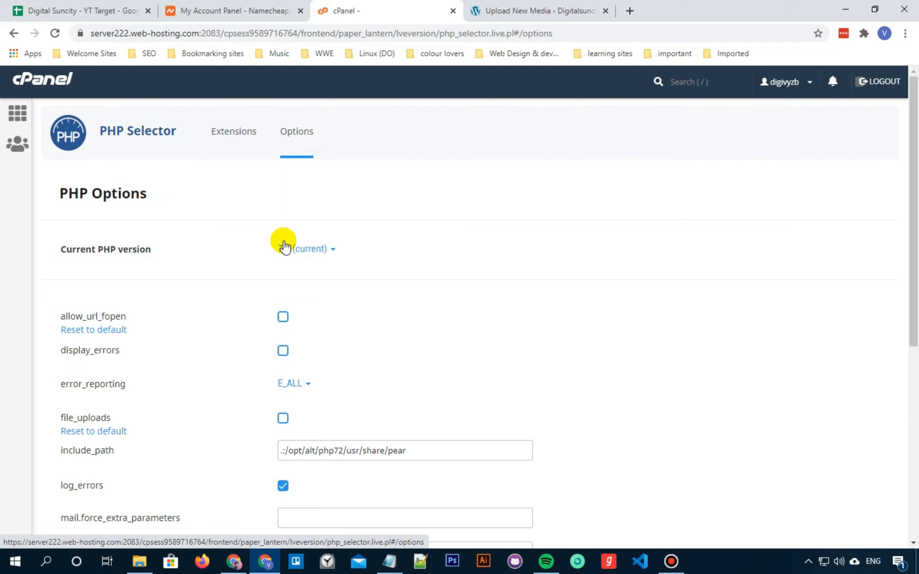
scroll("down", 3)
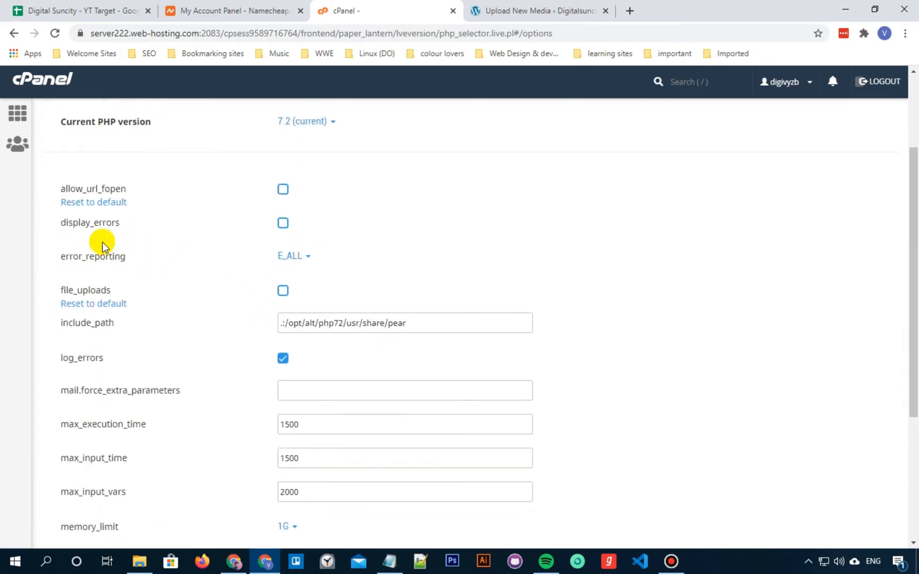
mouse_move(87, 188)
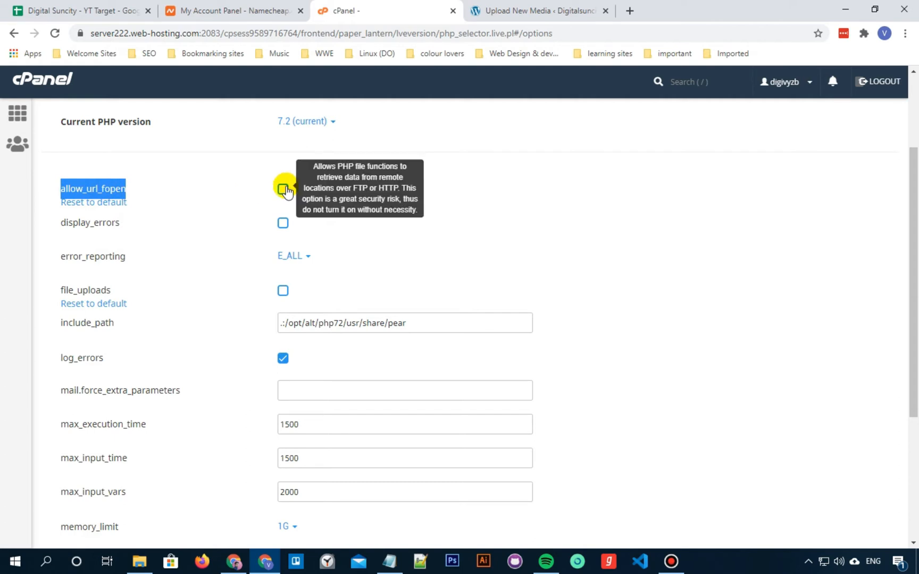
left_click(282, 189)
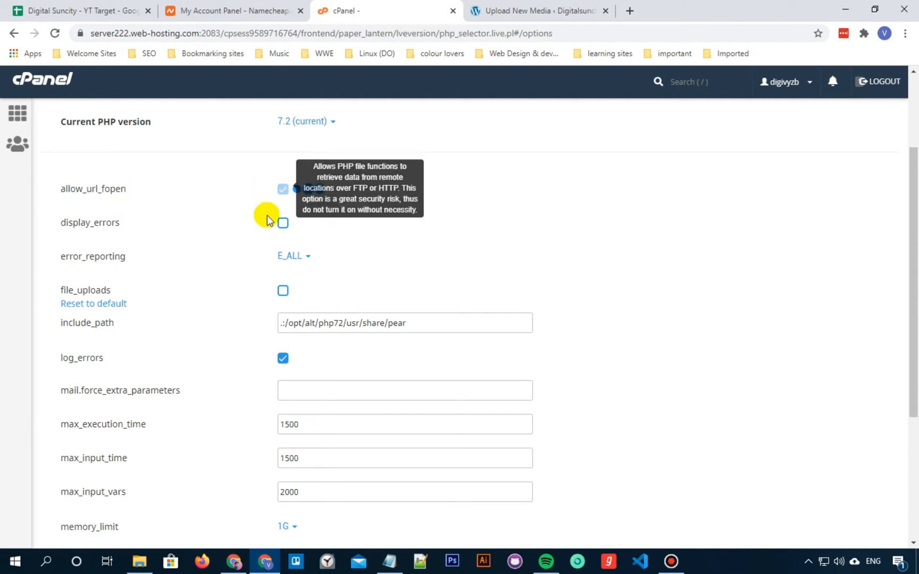
left_click(283, 189)
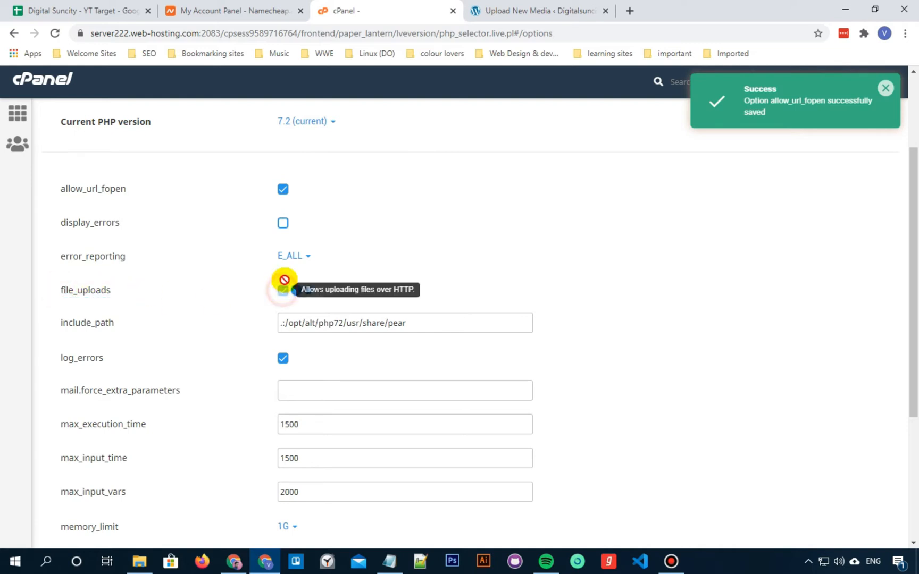
left_click(283, 290)
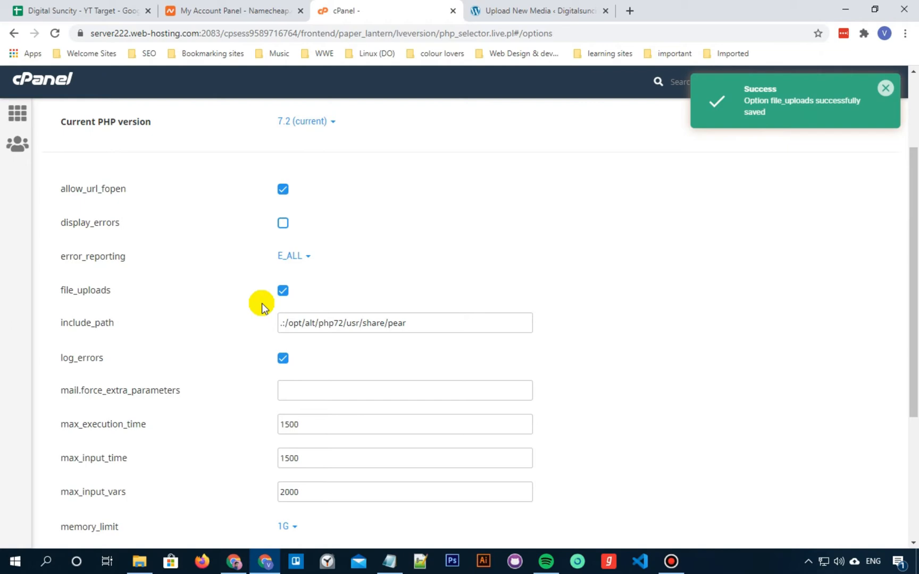
scroll("down", 3)
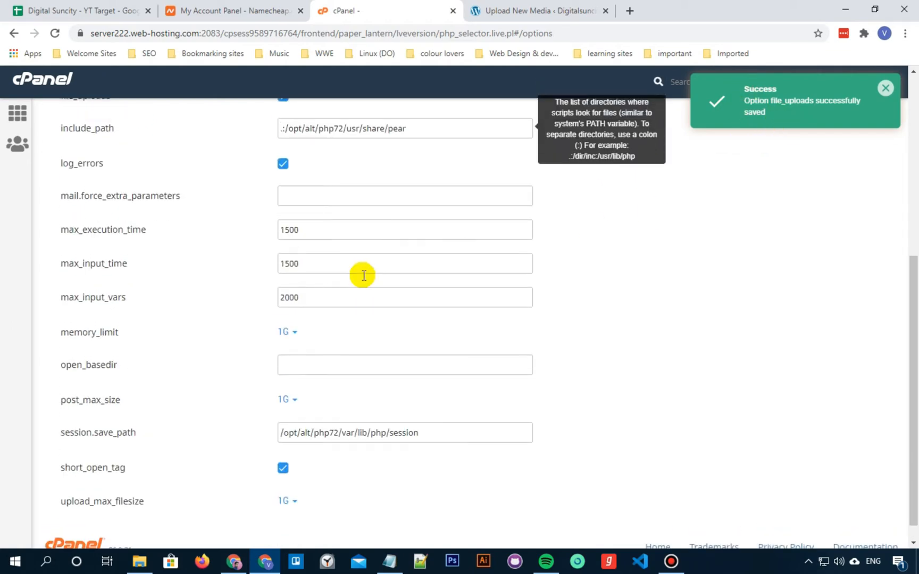
left_click(538, 11)
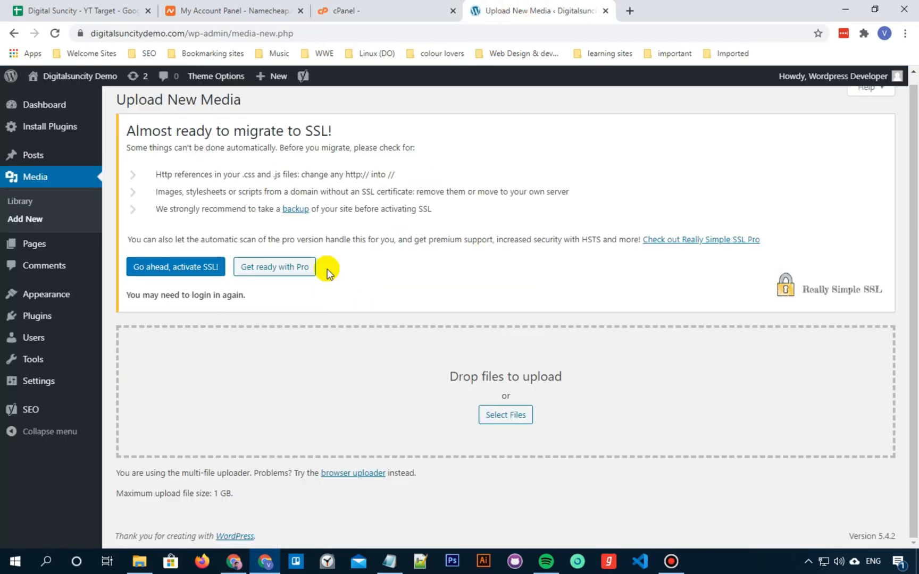
Upload the same Pictures image again; it now completes to 100% without error.
left_click(505, 414)
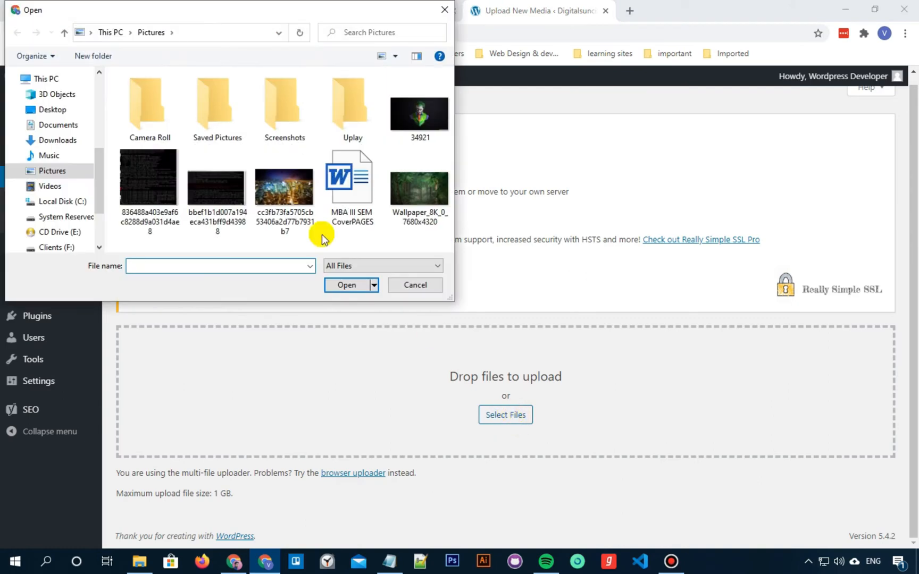
left_click(345, 286)
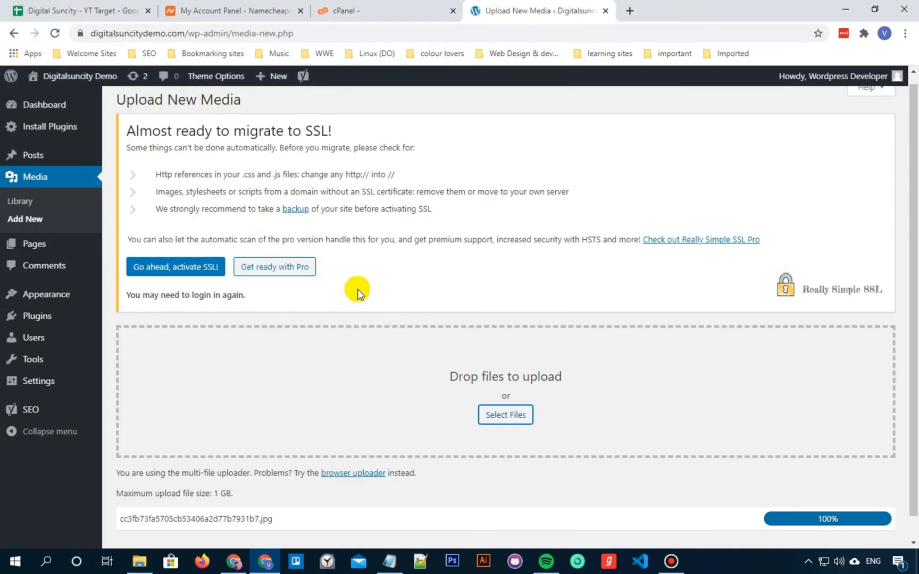